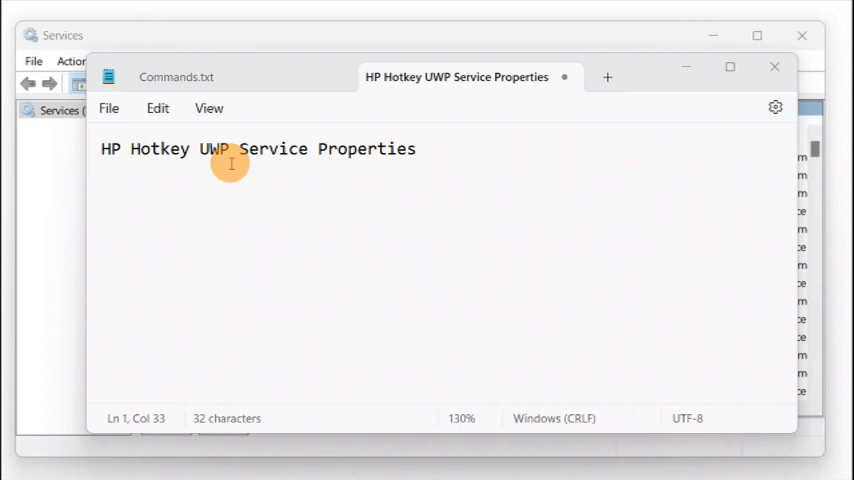
mouse_move(298, 171)
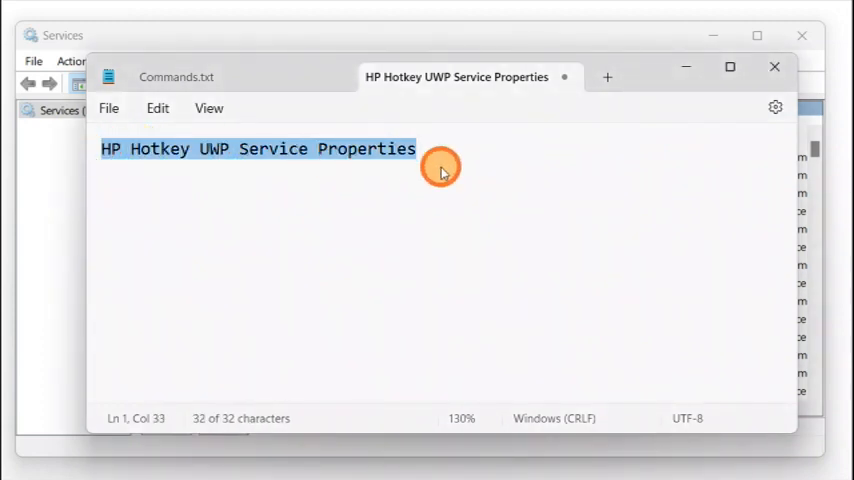
mouse_move(630, 34)
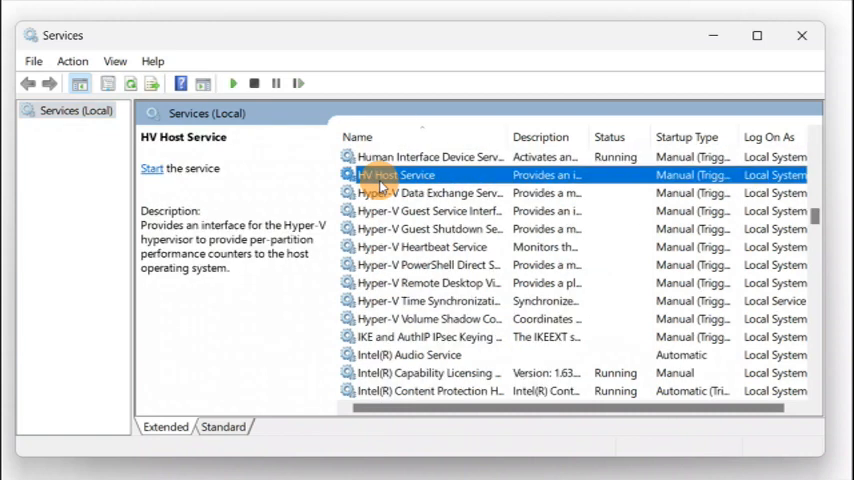
Step: Browse details of the Hyper-V, Remote Desktop Virtualization and Human Interface Device services
click(428, 210)
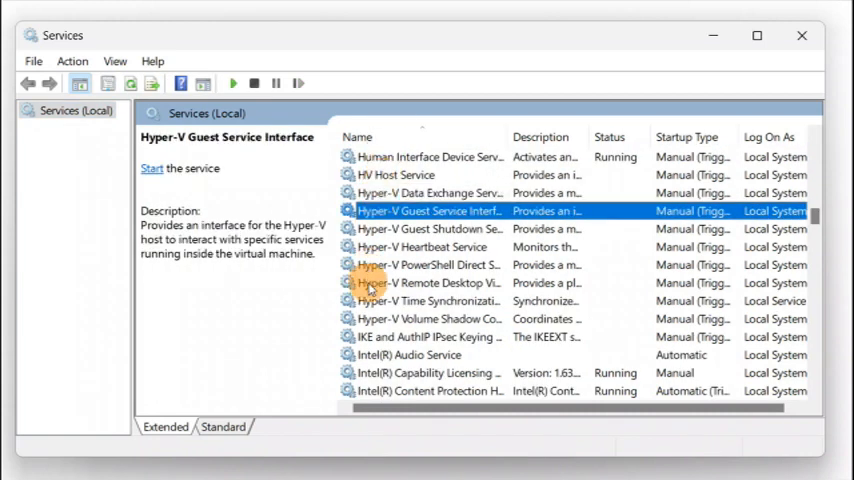
click(427, 265)
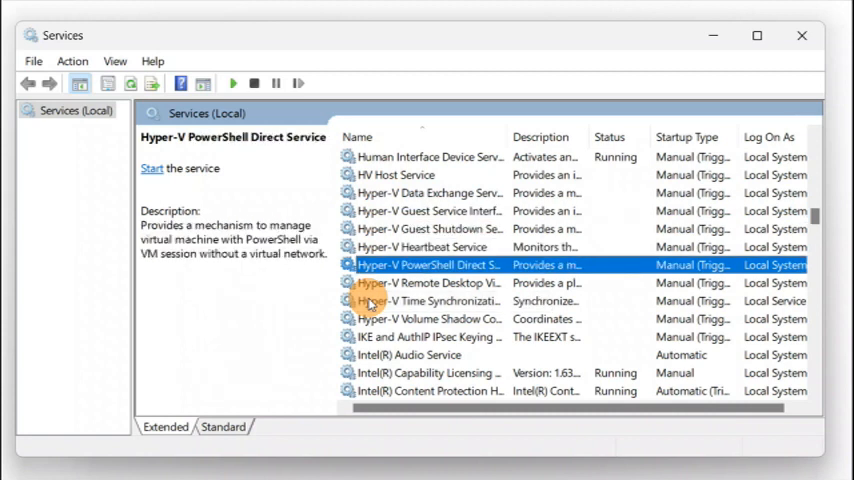
click(430, 283)
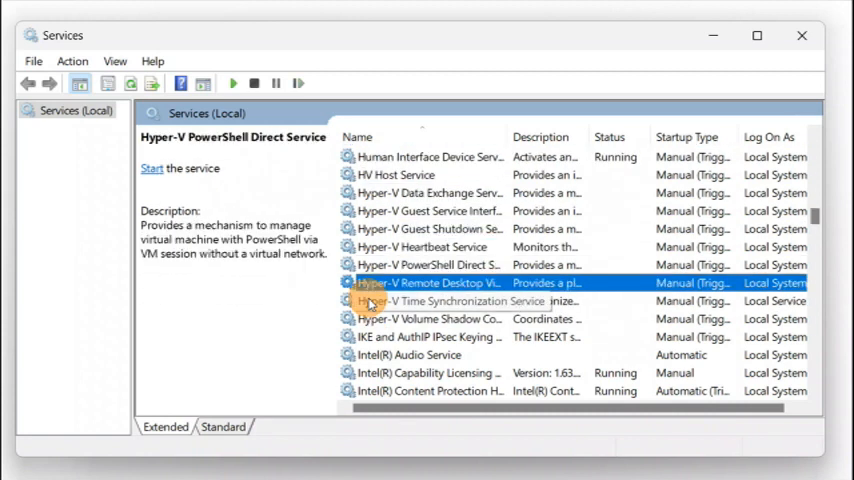
click(430, 283)
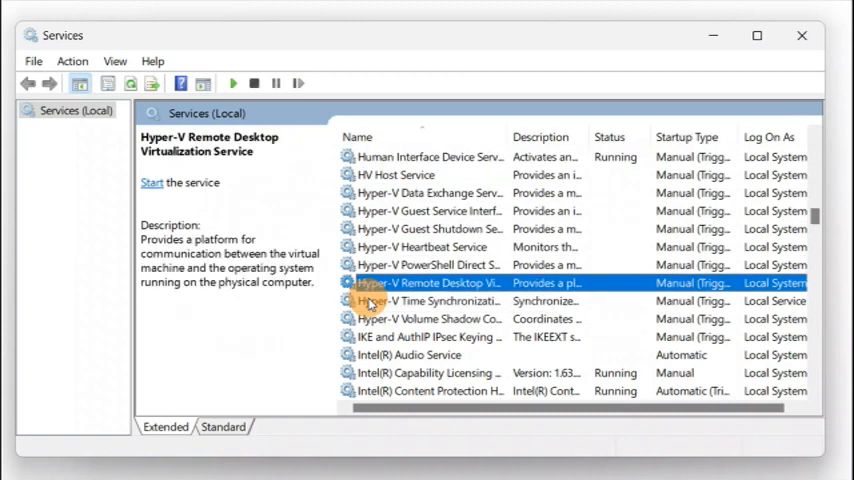
click(430, 157)
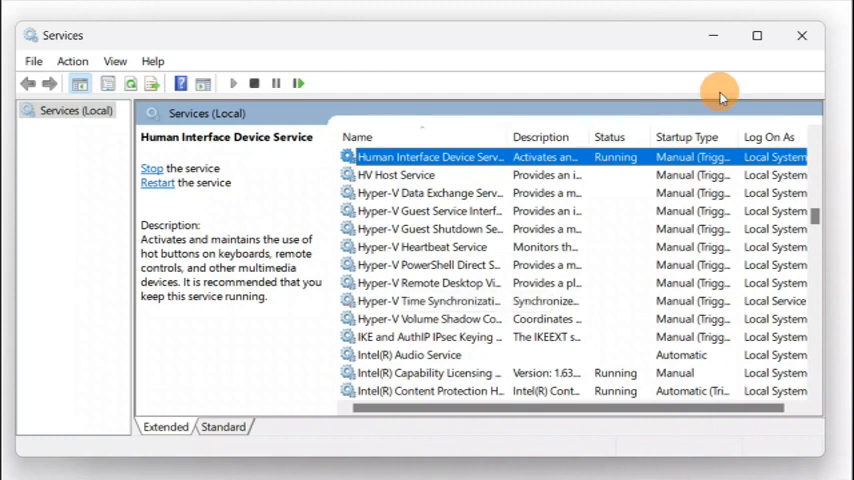
mouse_move(578, 50)
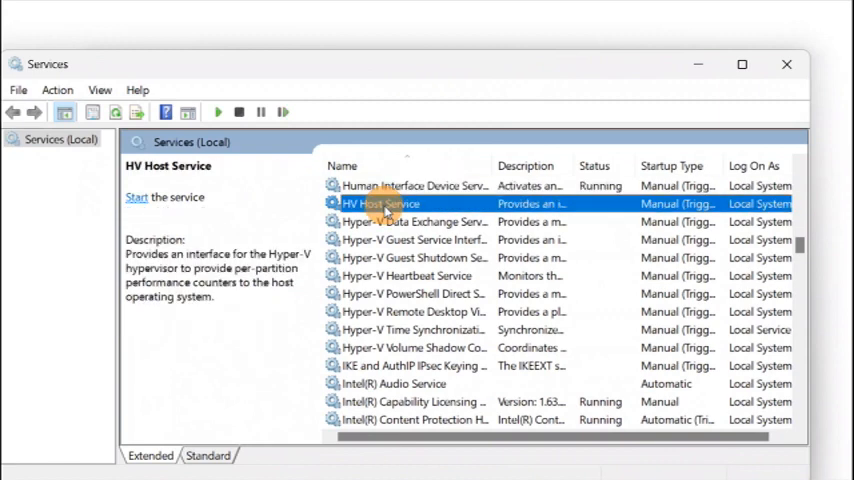
Step: Open HV Host Service properties and show its startup type options
right_click(380, 203)
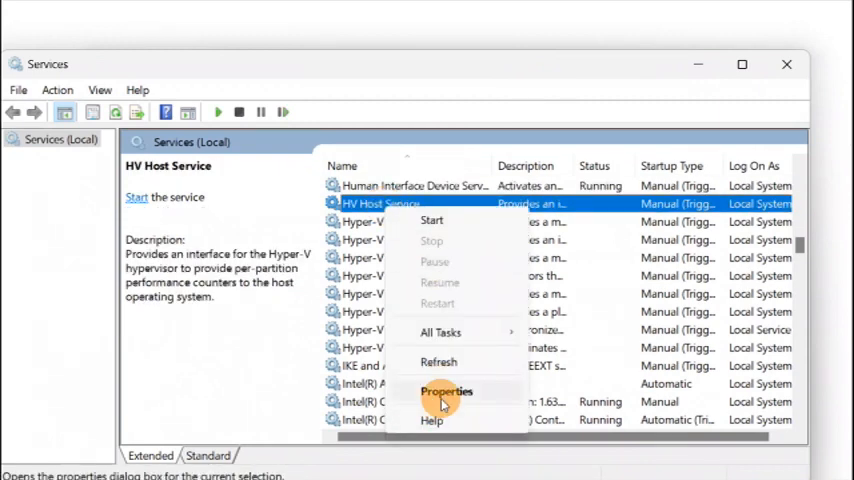
click(446, 391)
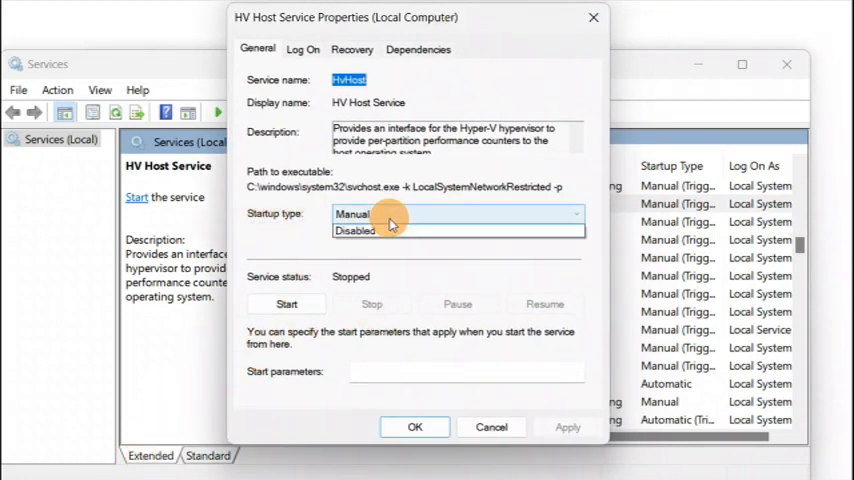
click(356, 230)
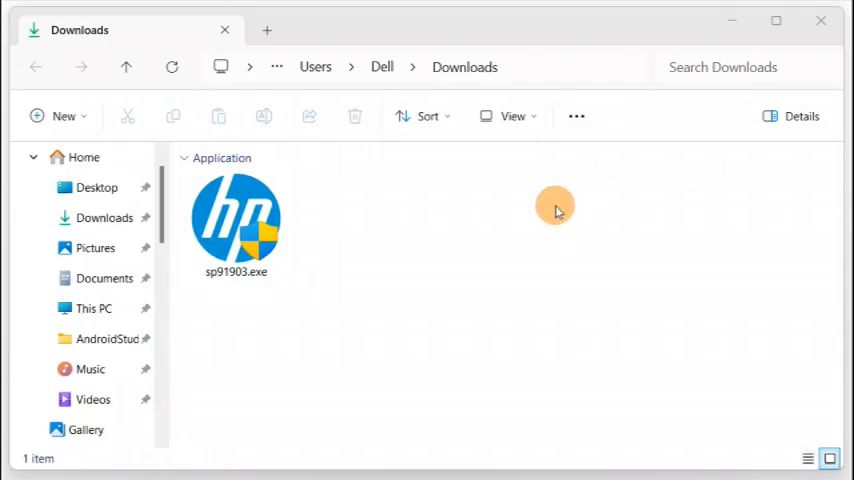
Step: Select the 50.0 MB sp91903.exe installer in Downloads
click(236, 225)
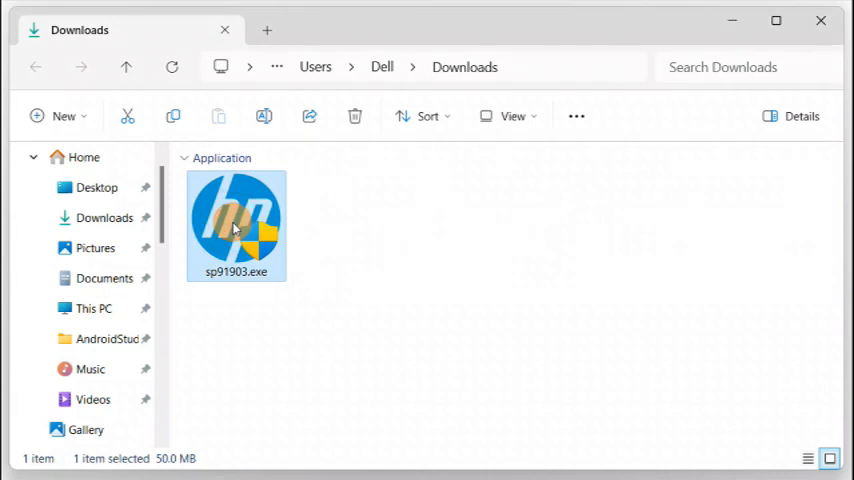
mouse_move(300, 197)
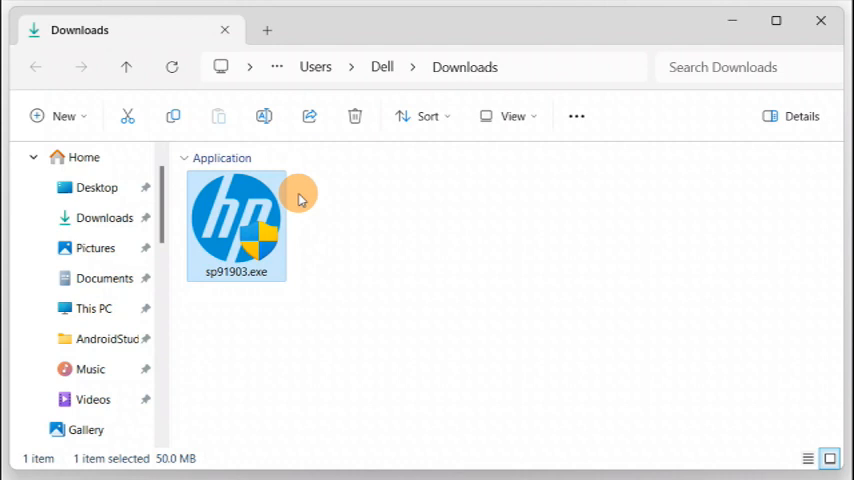
mouse_move(250, 230)
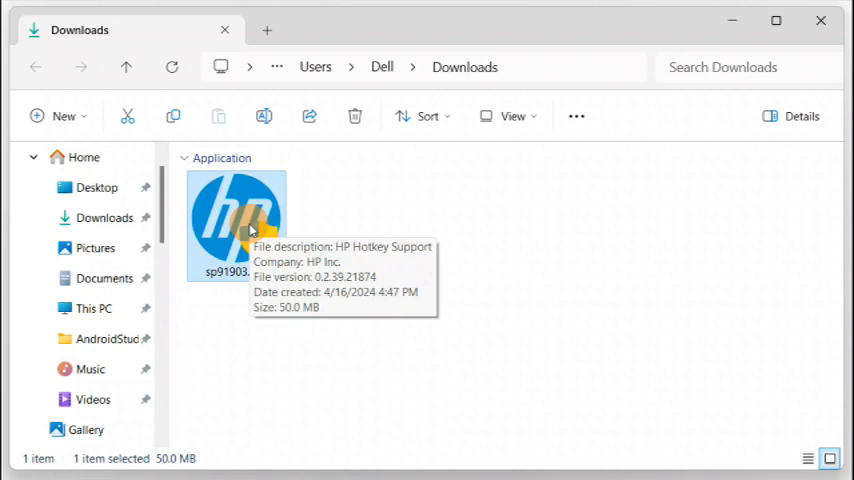
Step: Run sp91903.exe as administrator to open the HP Hotkey Support installer
right_click(237, 225)
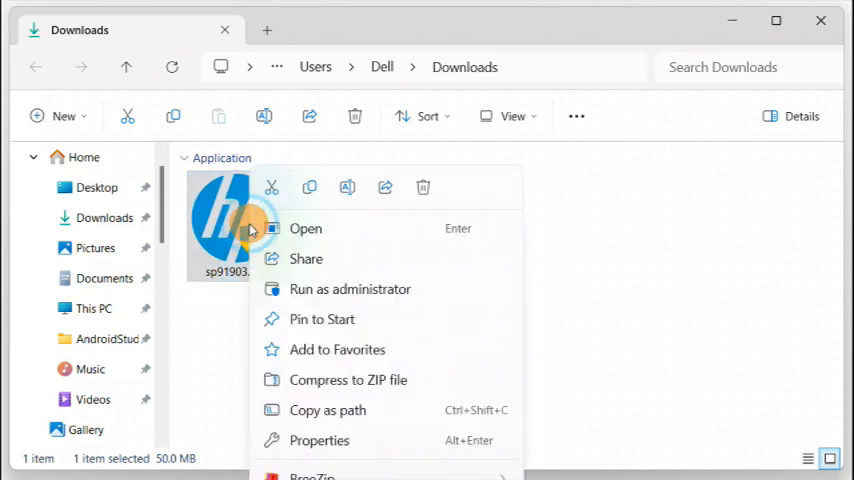
mouse_move(333, 289)
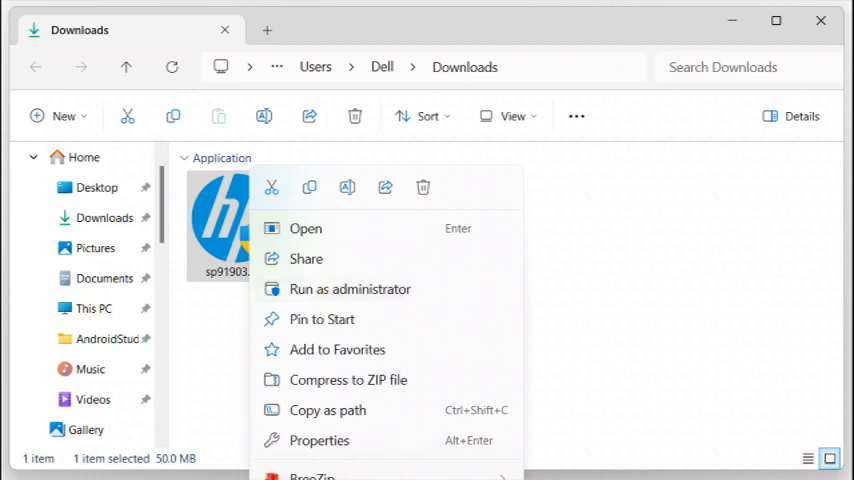
click(306, 228)
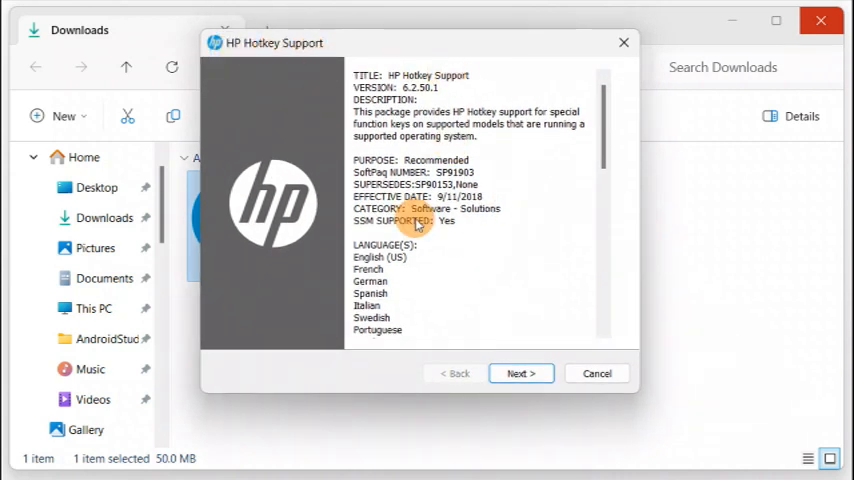
Step: Pass the package info and license, keeping the default c:\SWSetup\SP91903 folder
click(520, 373)
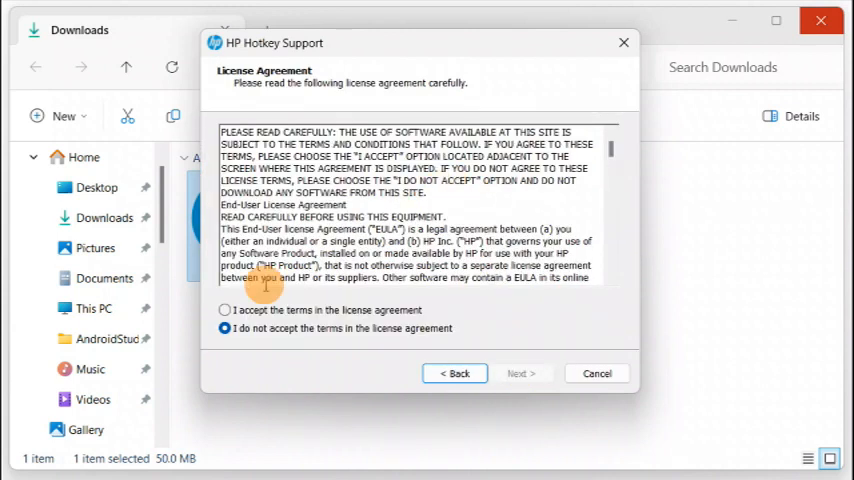
click(520, 373)
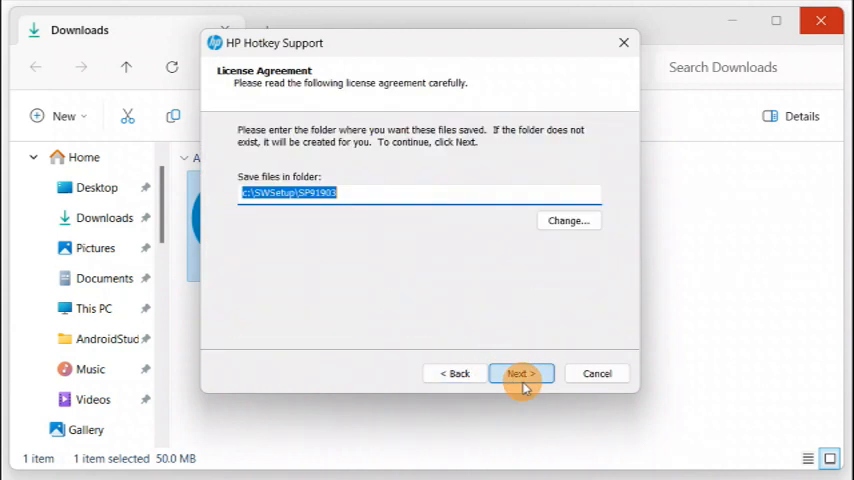
click(520, 373)
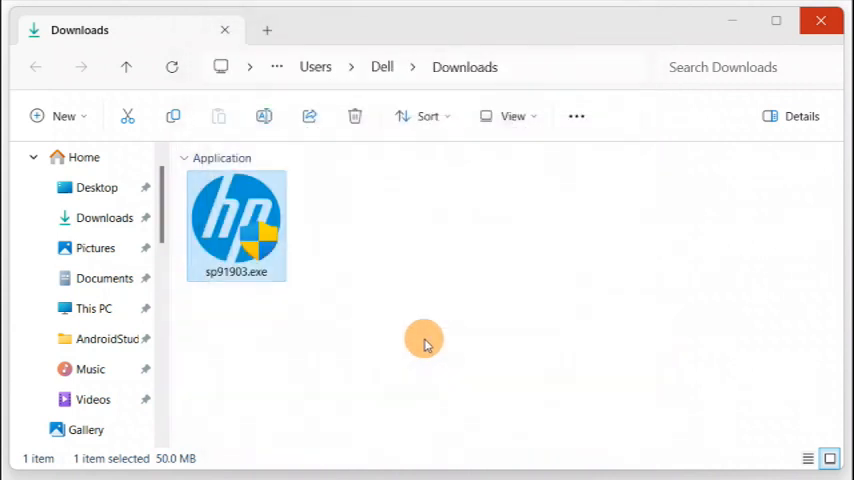
Step: Relaunch sp91903.exe and close the interrupted InstallShield wizard with Finish
double_click(237, 225)
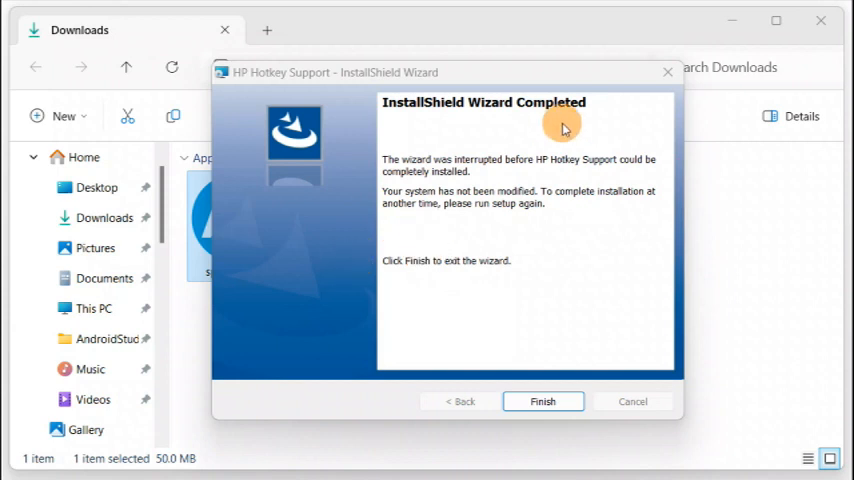
click(542, 401)
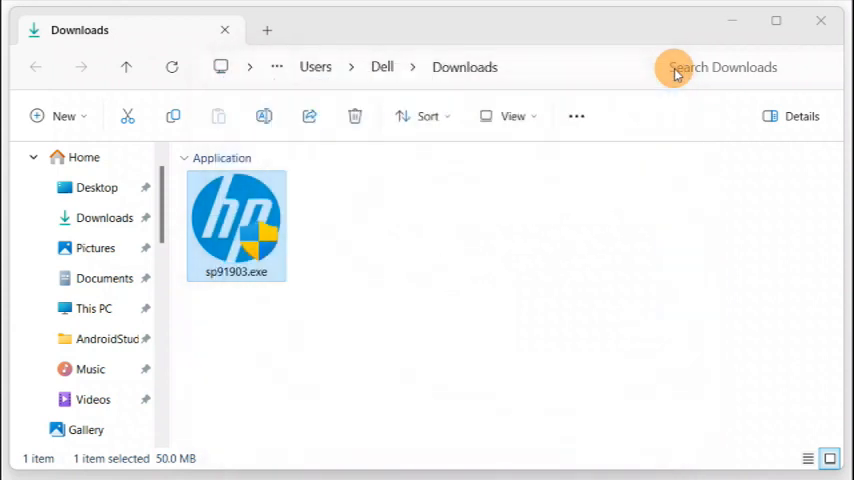
mouse_move(603, 219)
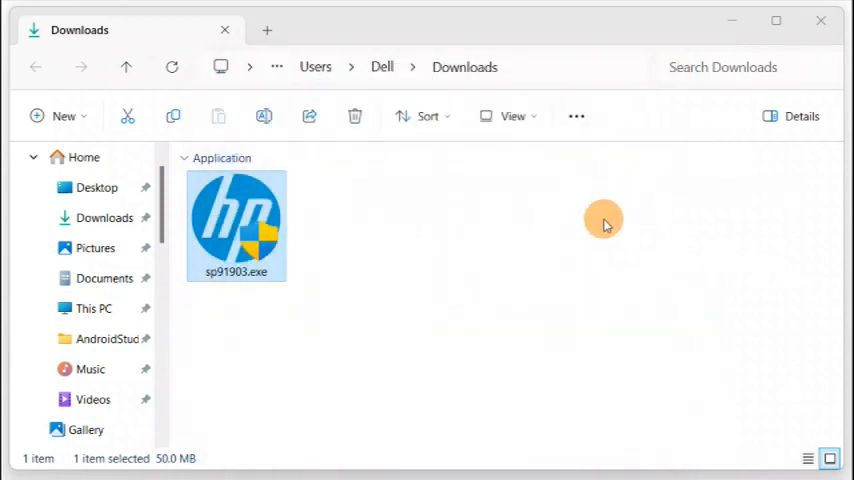